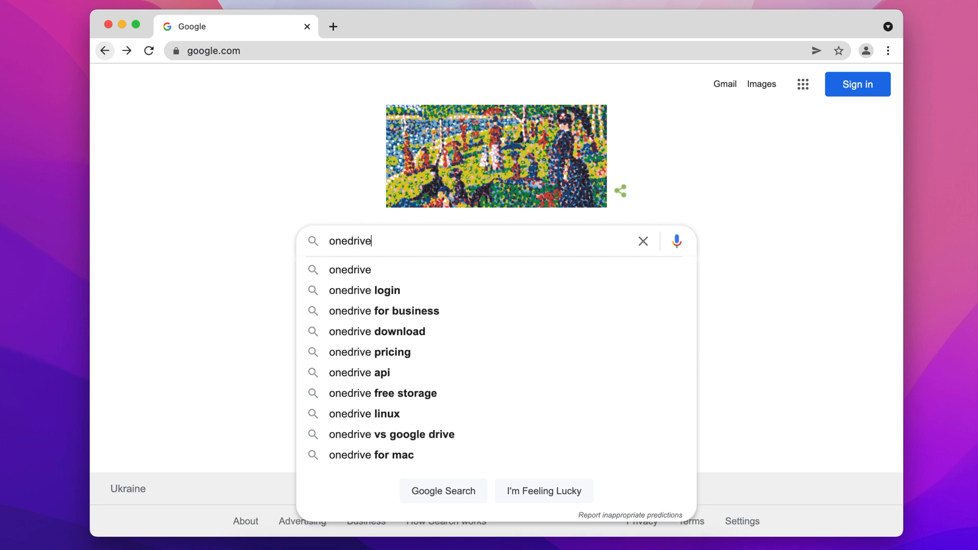
Run the Google search for 'onedrive' and read through Microsoft's OneDrive cloud storage page.
key(Enter)
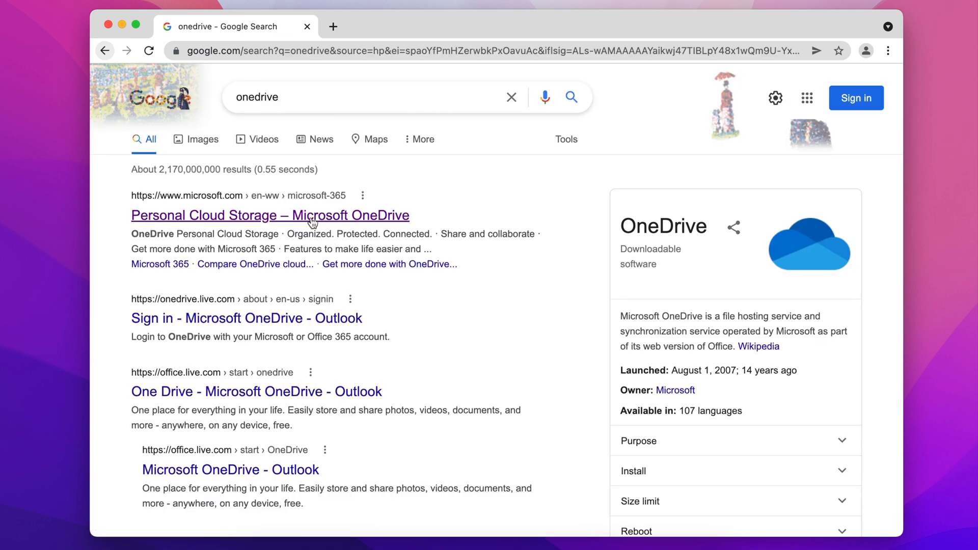
click(269, 215)
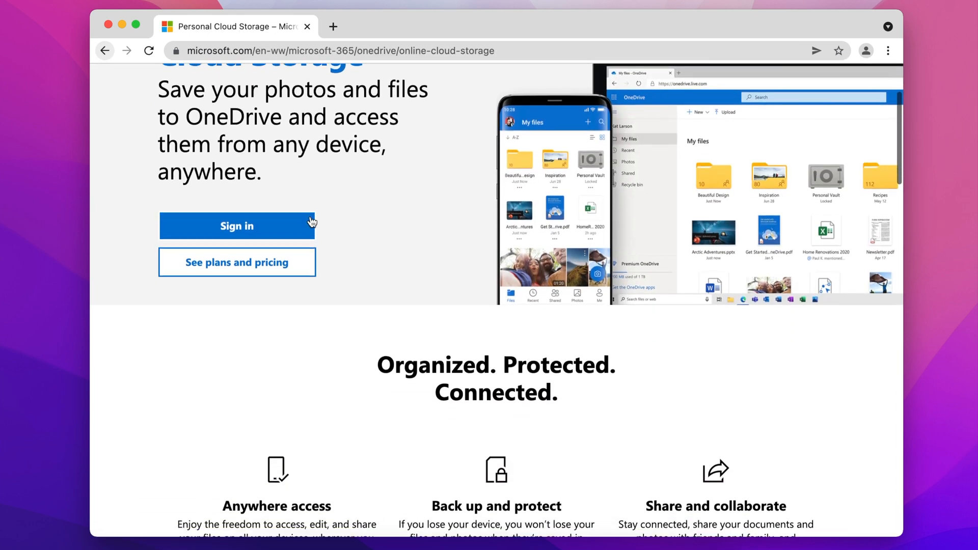
scroll(down, 3)
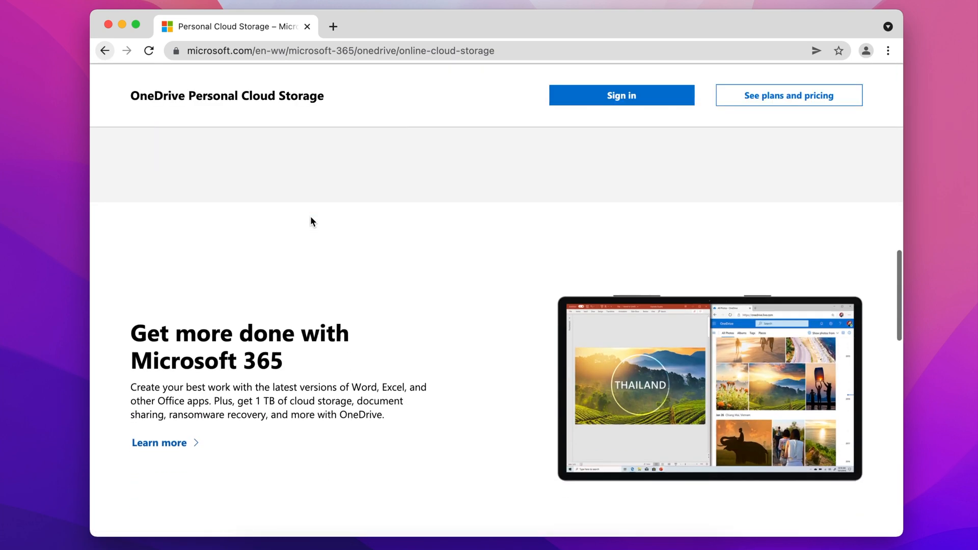
scroll(down, 3)
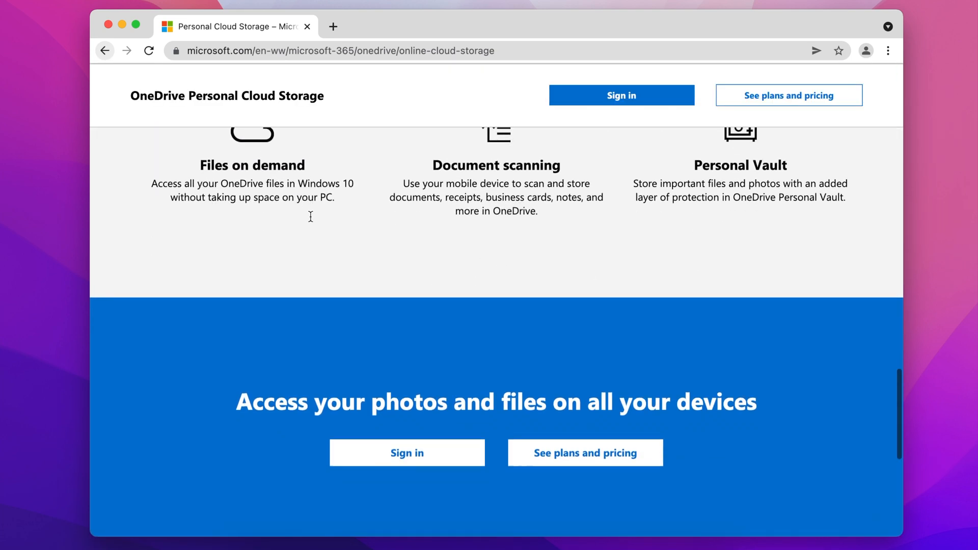
key(F4)
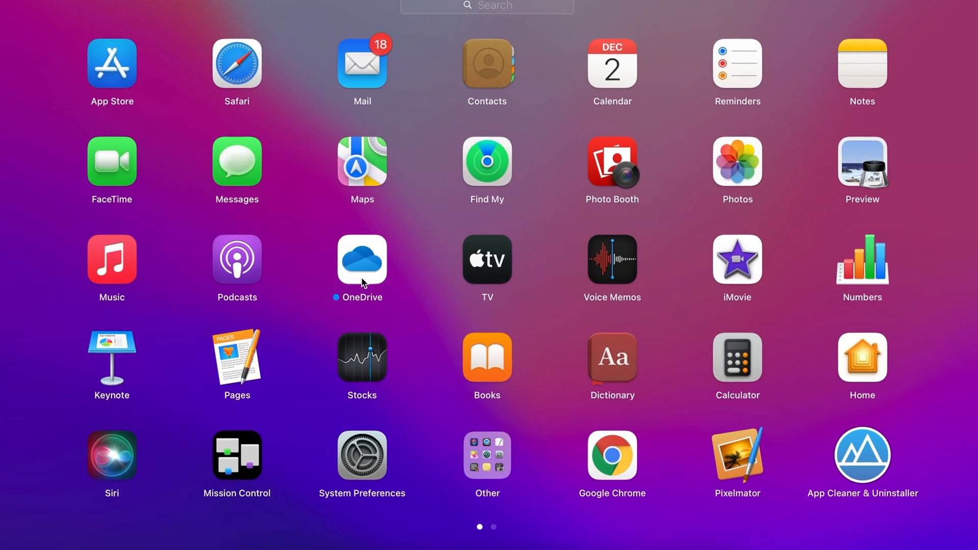
Delete the OneDrive app from Launchpad and confirm its deletion.
click(362, 259)
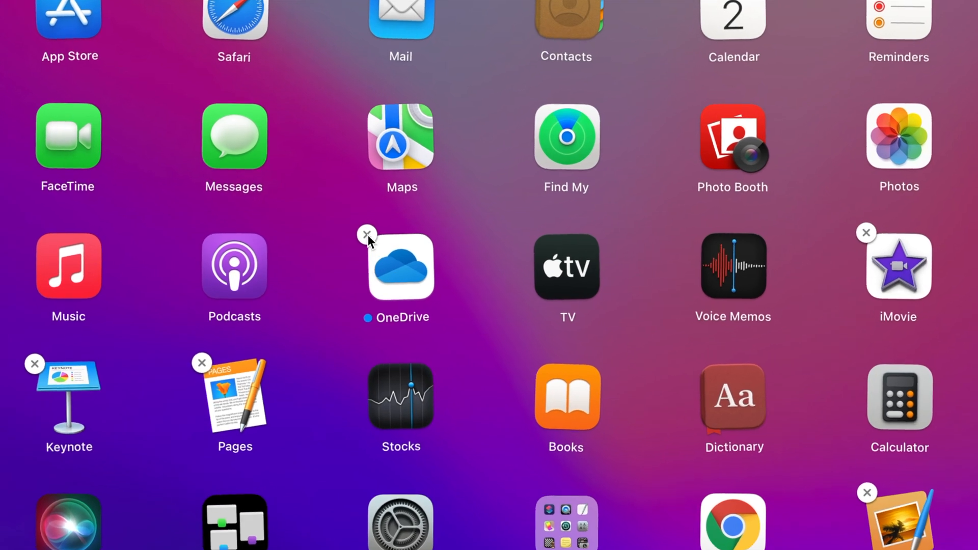
click(367, 234)
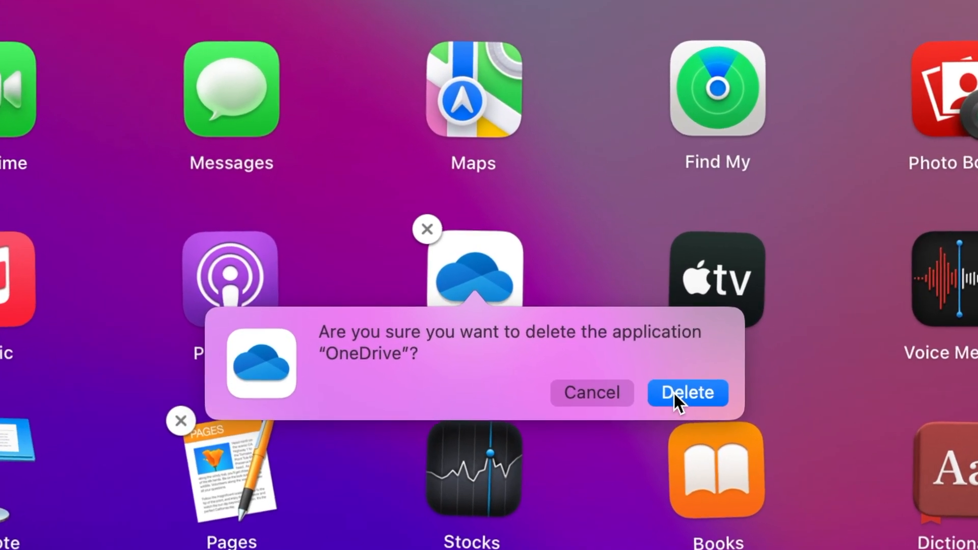
click(687, 394)
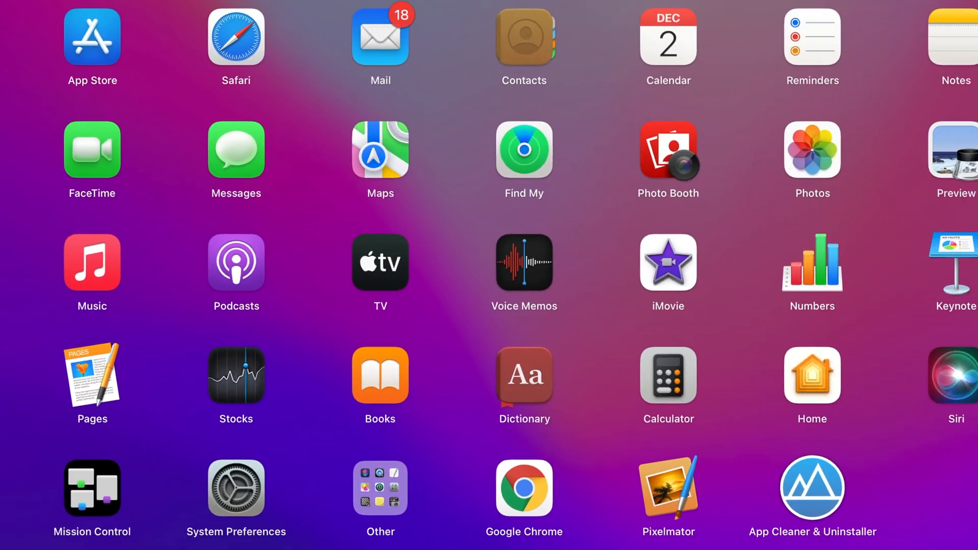
Go to the recent Users › Library › Caches folder and browse it for leftover files.
click(283, 12)
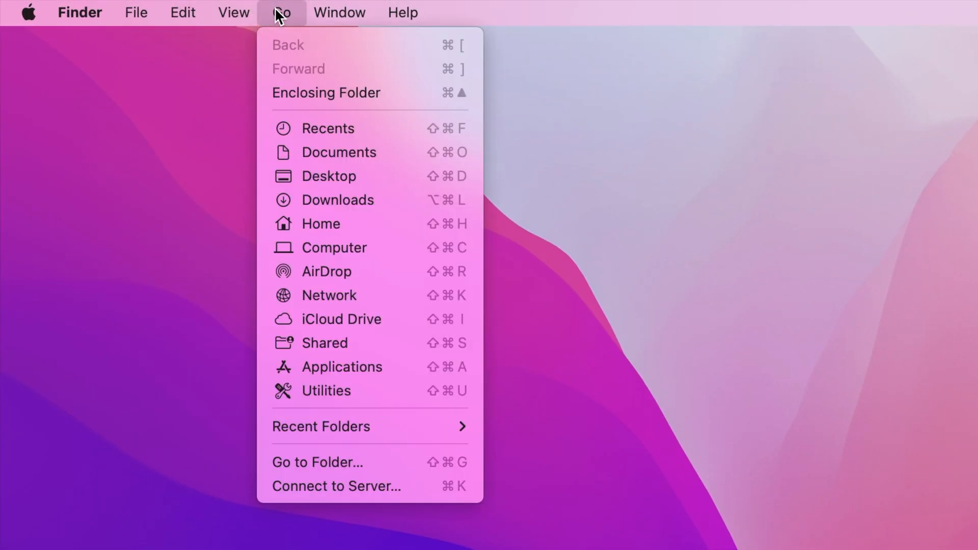
click(316, 463)
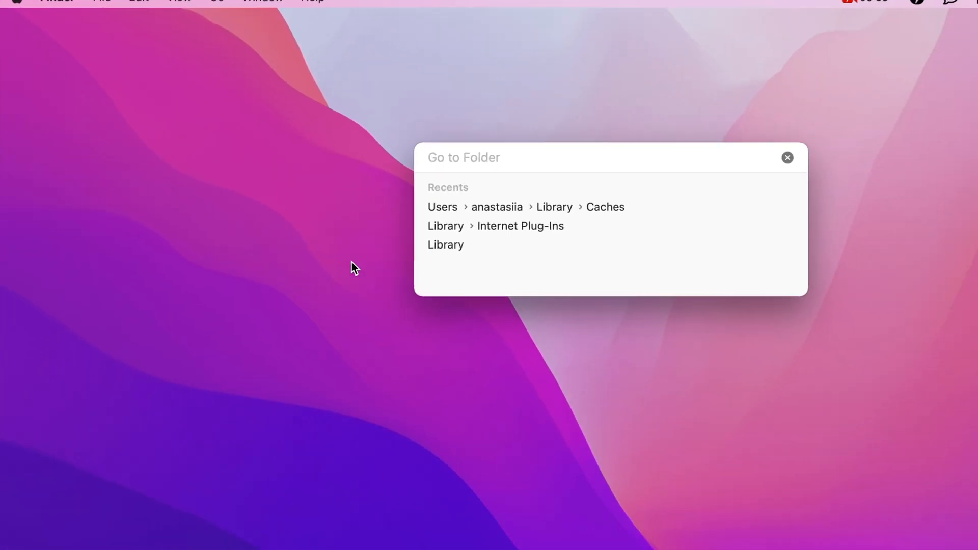
click(604, 207)
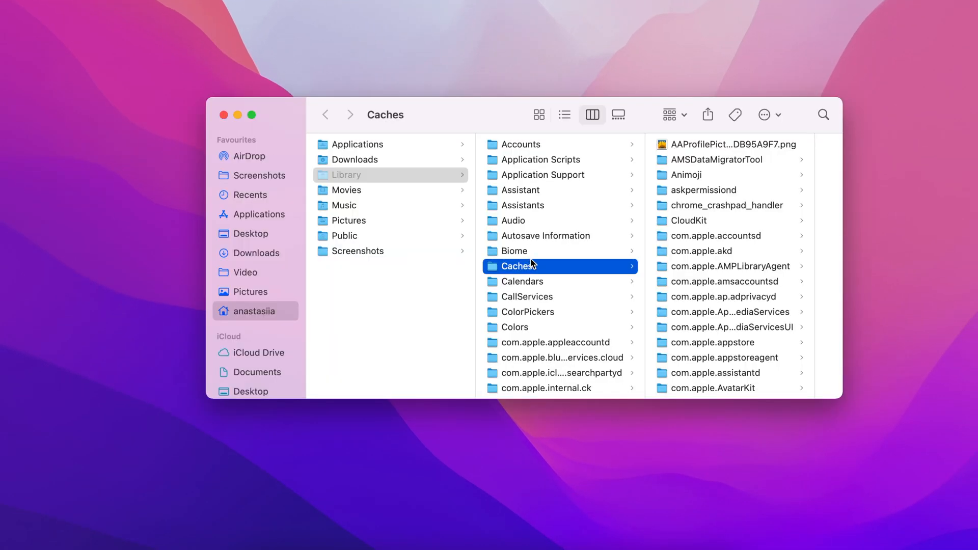
scroll(down, 3)
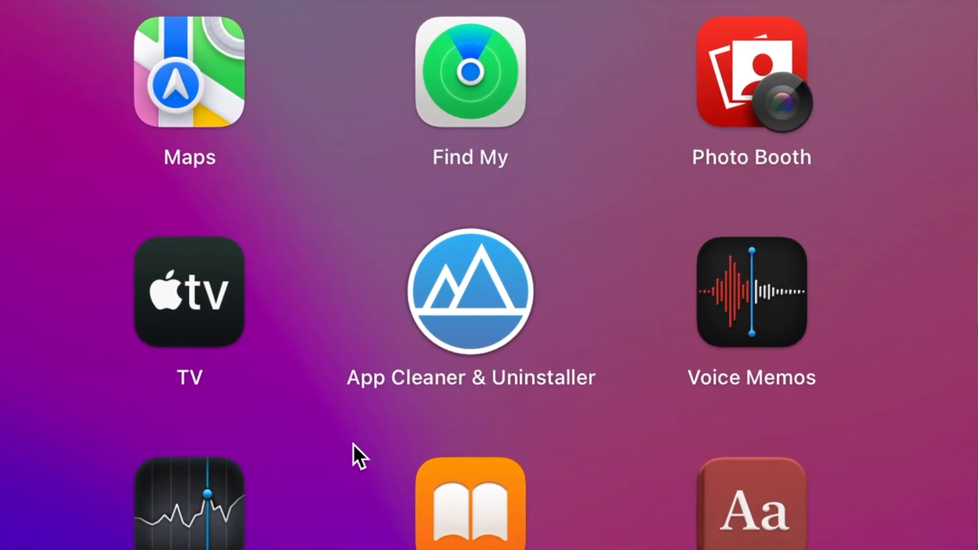
mouse_move(380, 421)
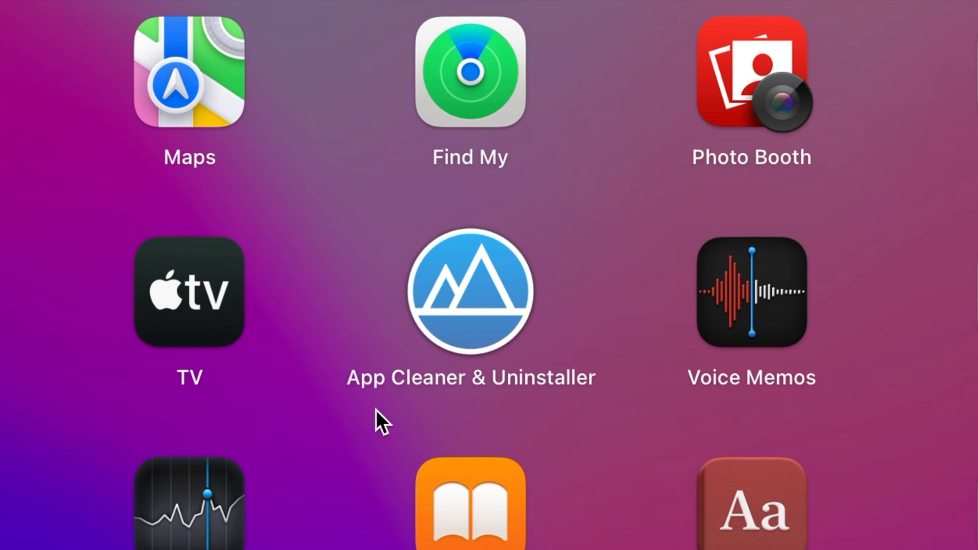
mouse_move(533, 424)
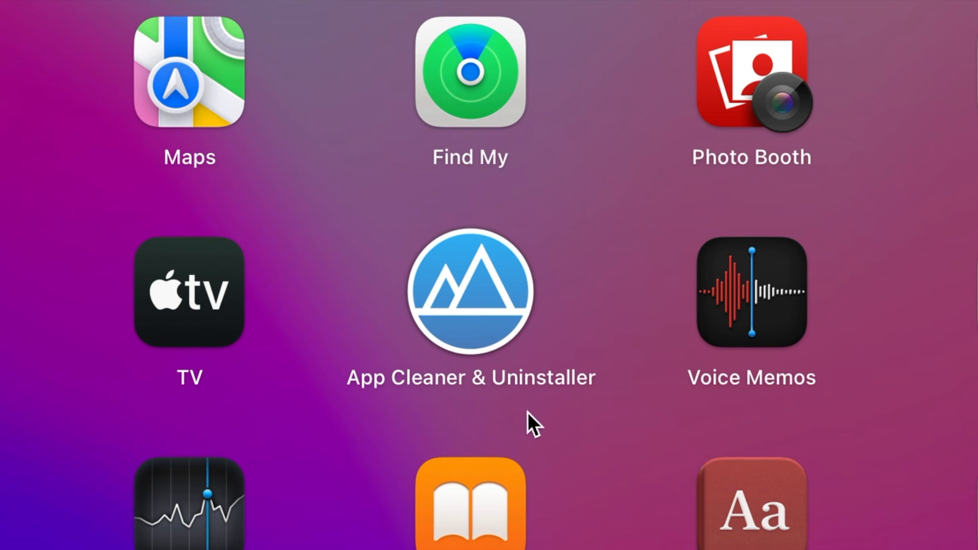
mouse_move(598, 312)
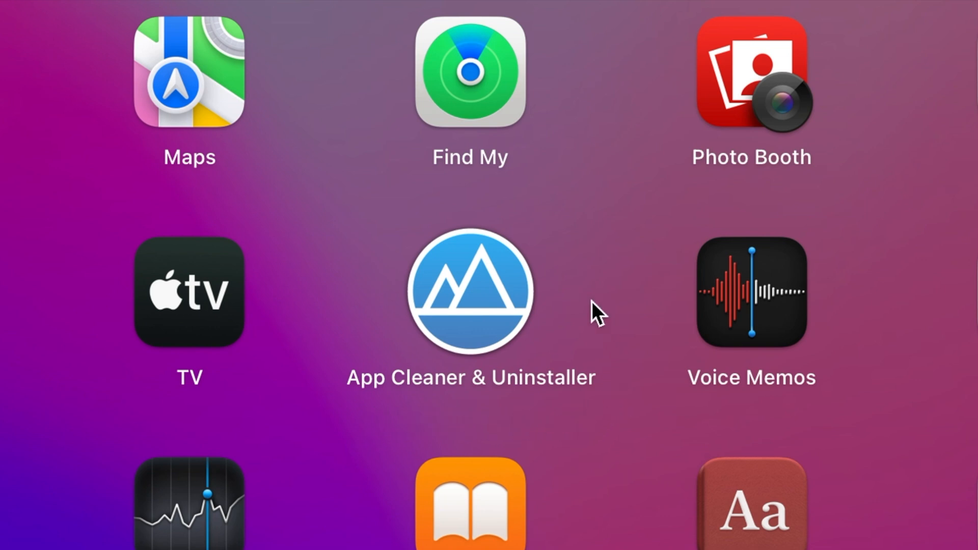
mouse_move(380, 252)
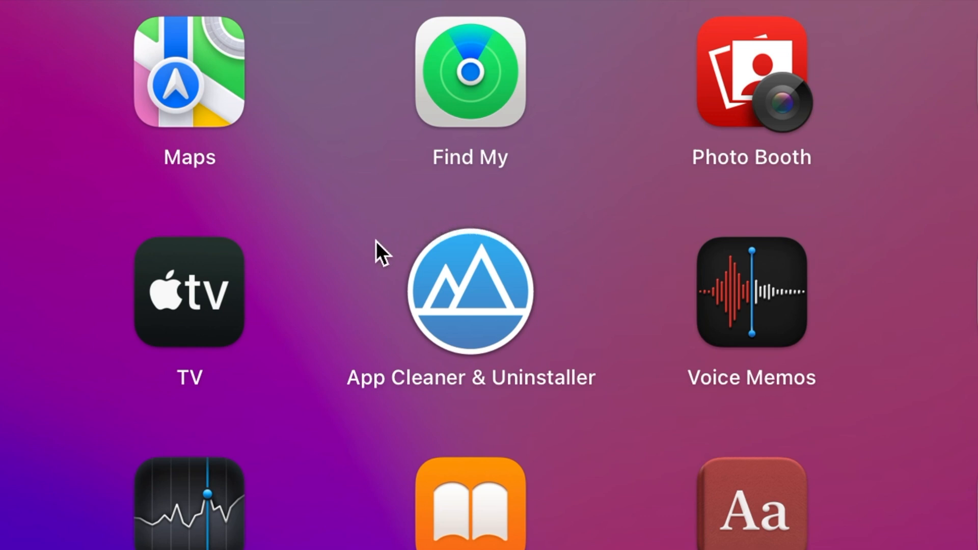
mouse_move(423, 403)
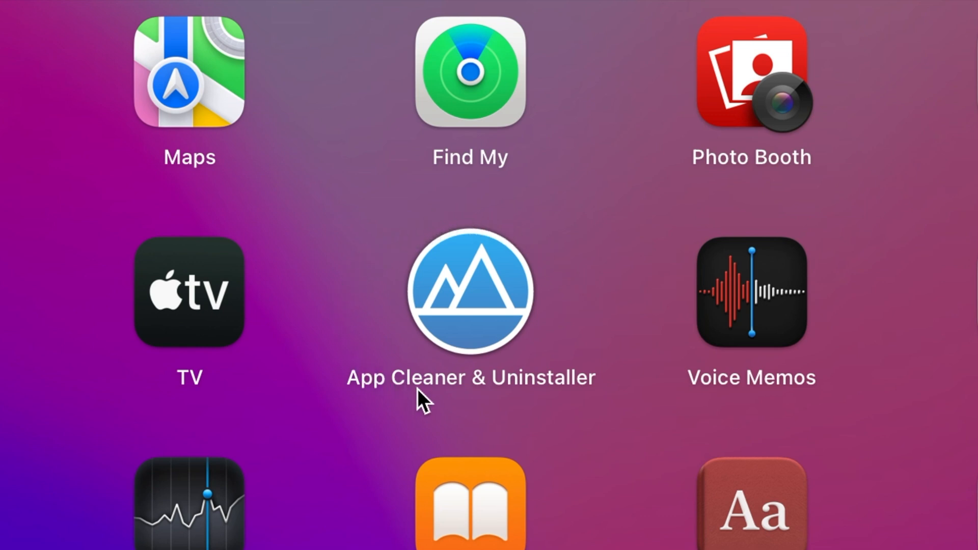
mouse_move(487, 365)
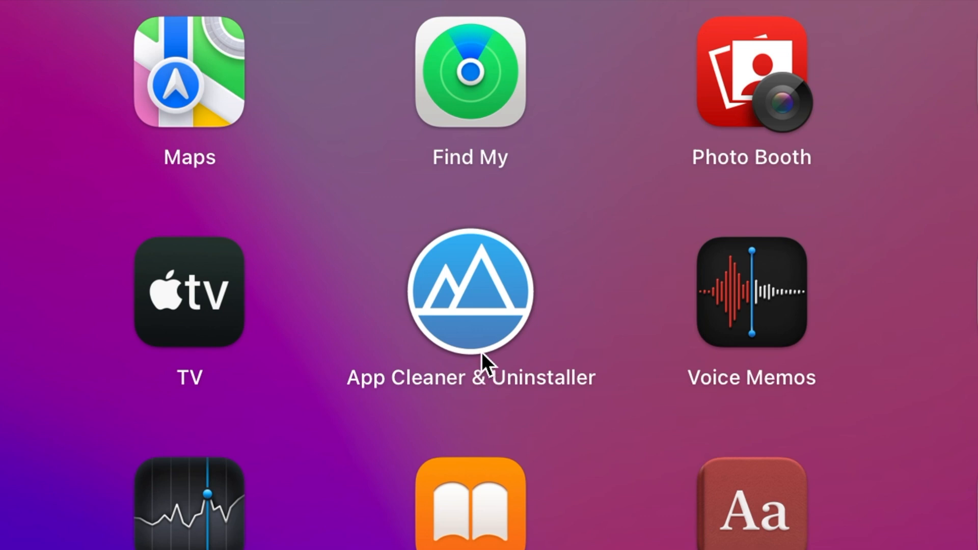
mouse_move(467, 318)
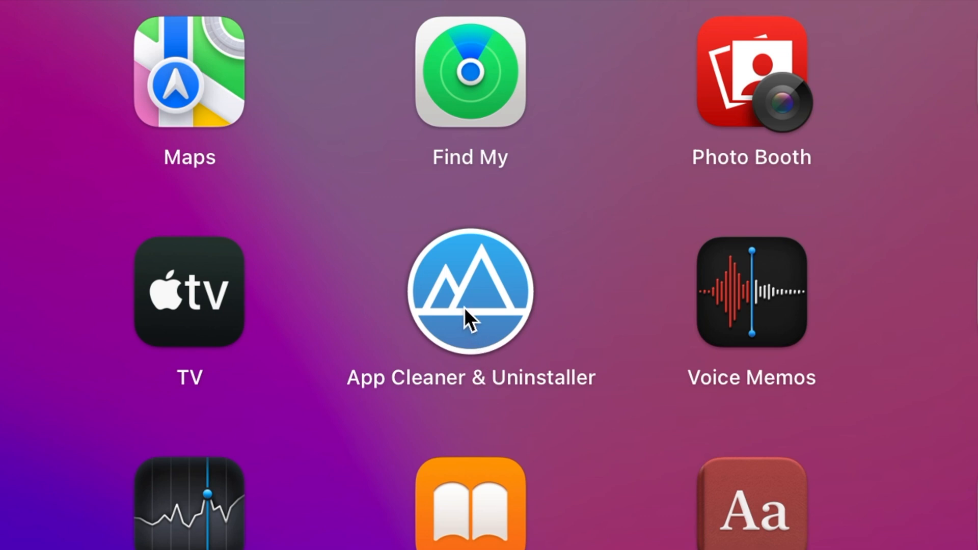
Launch App Cleaner & Uninstaller from Launchpad.
double_click(470, 292)
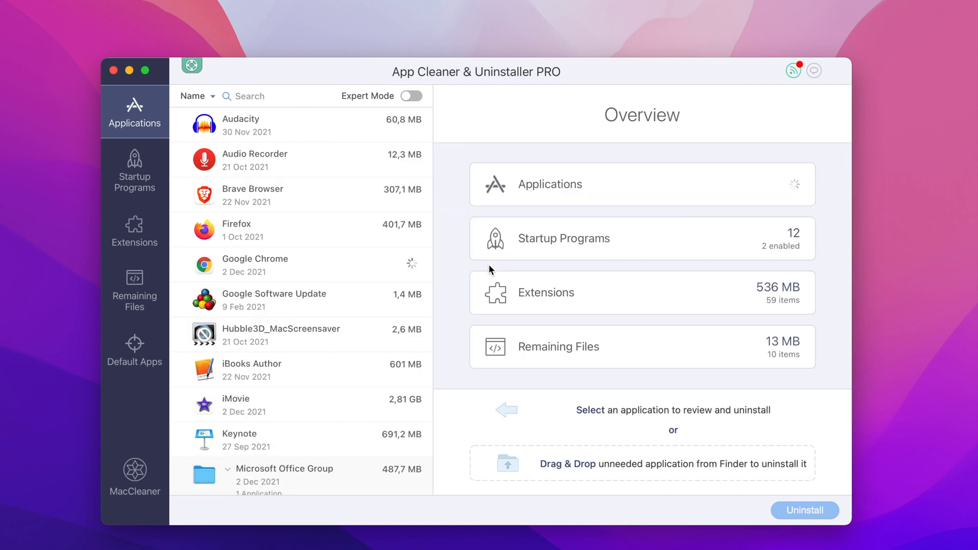
Select OneDrive in Expert Mode and include its Containers in the removal.
scroll(down, 3)
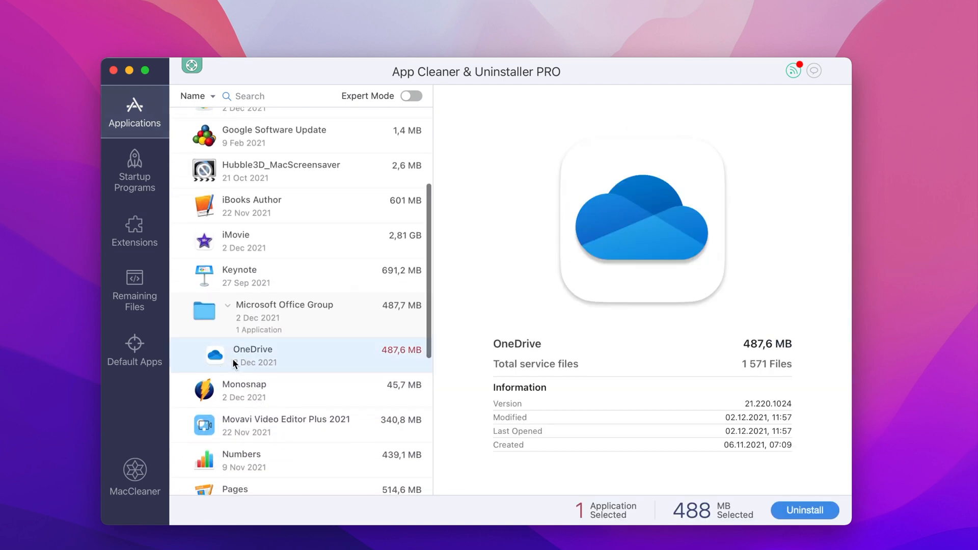
click(411, 96)
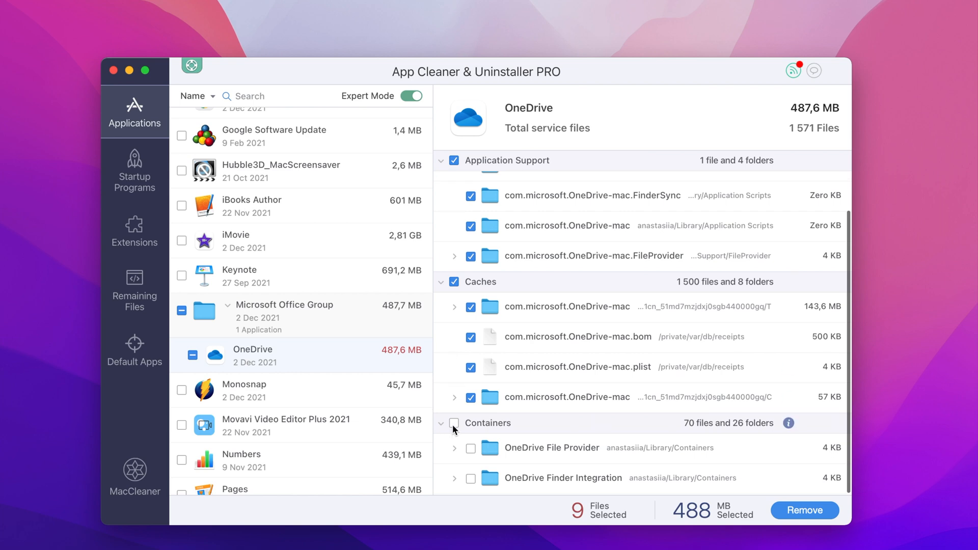
click(453, 422)
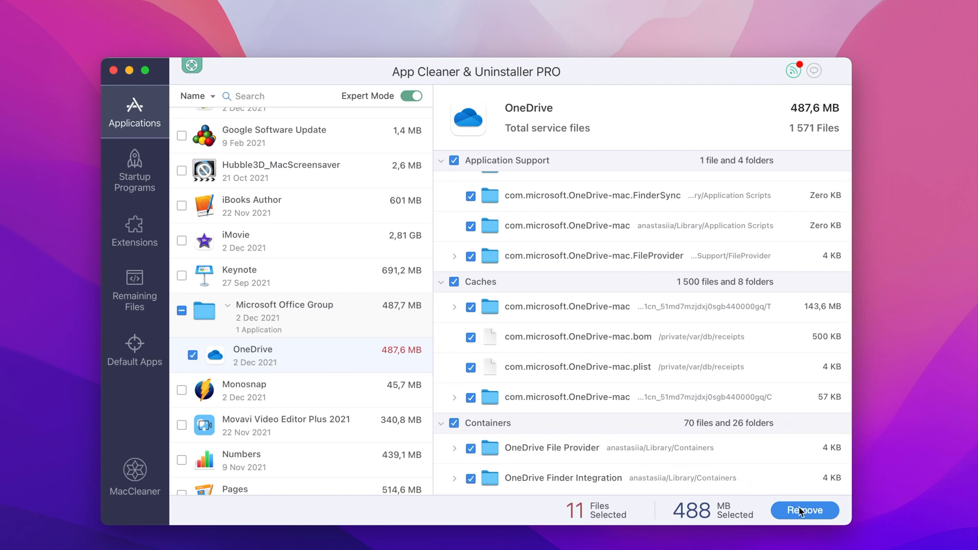
Remove OneDrive with its 11 service files (487.6 MB) and return to the overview.
click(805, 509)
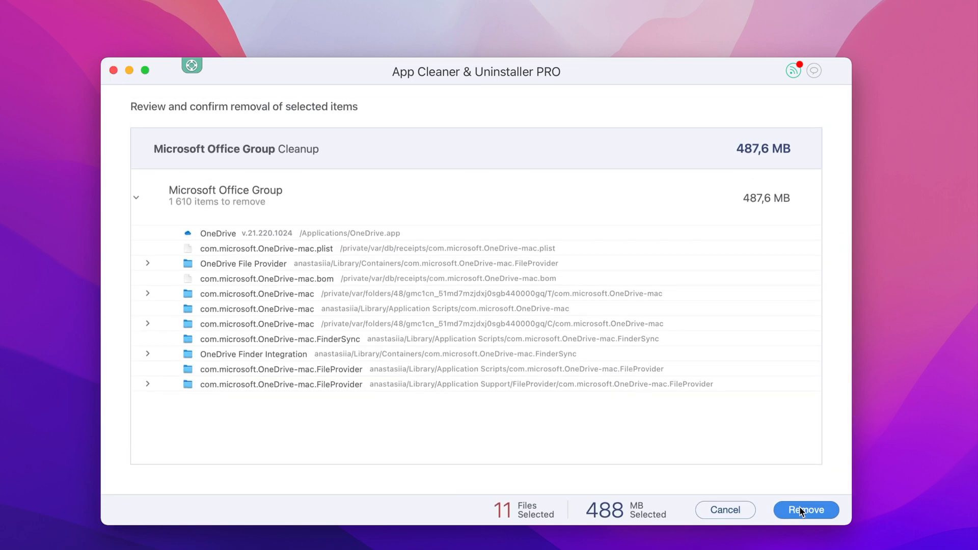
click(805, 510)
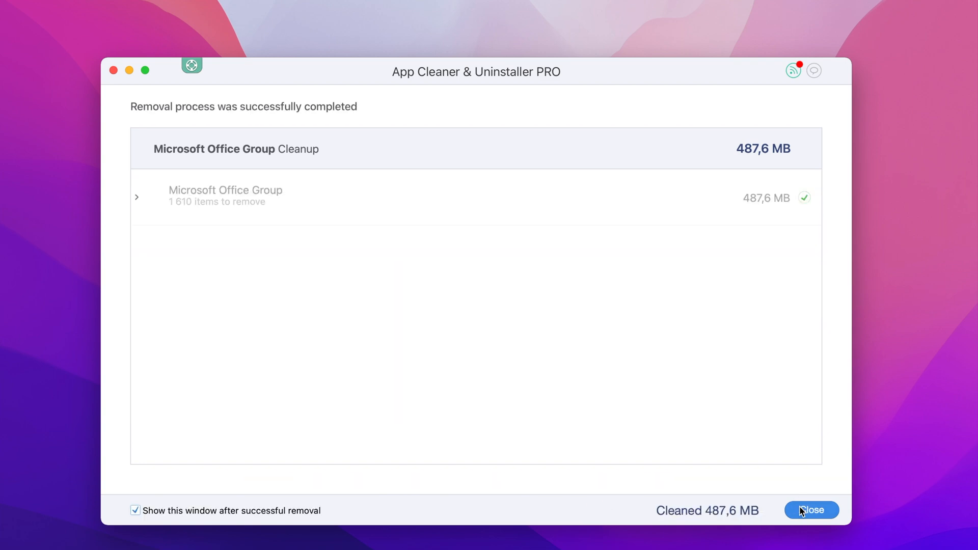
click(811, 511)
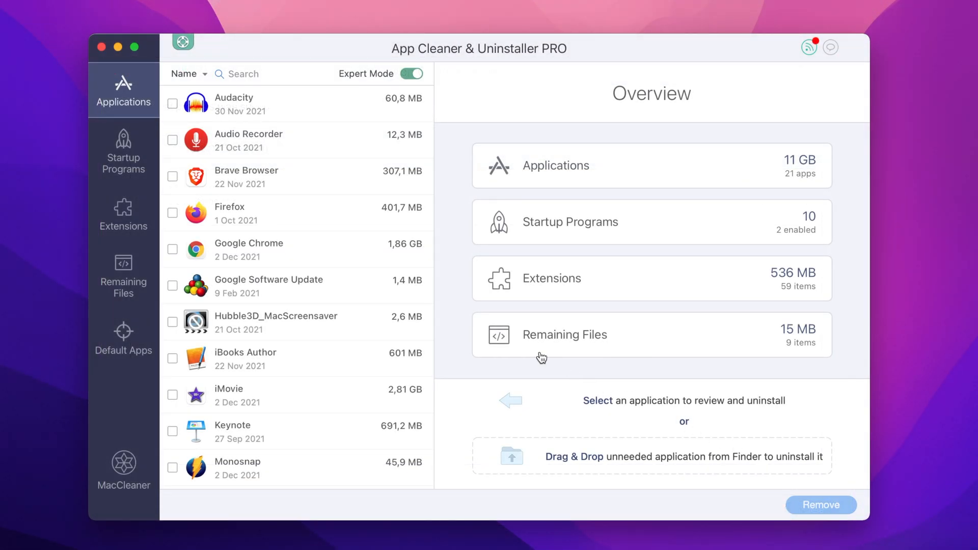
Mark Firefox for removal, then show the Remaining Files left by removed apps.
scroll(down, 3)
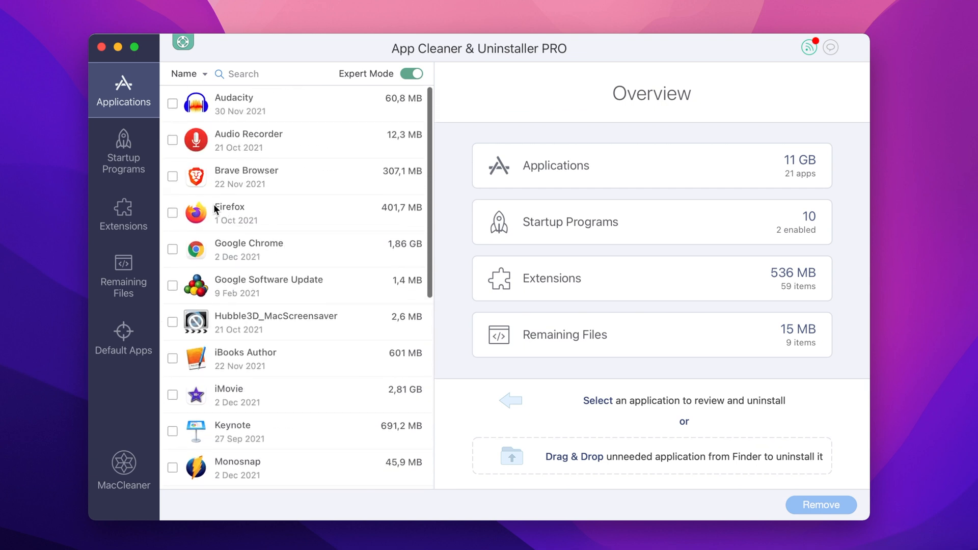
click(173, 213)
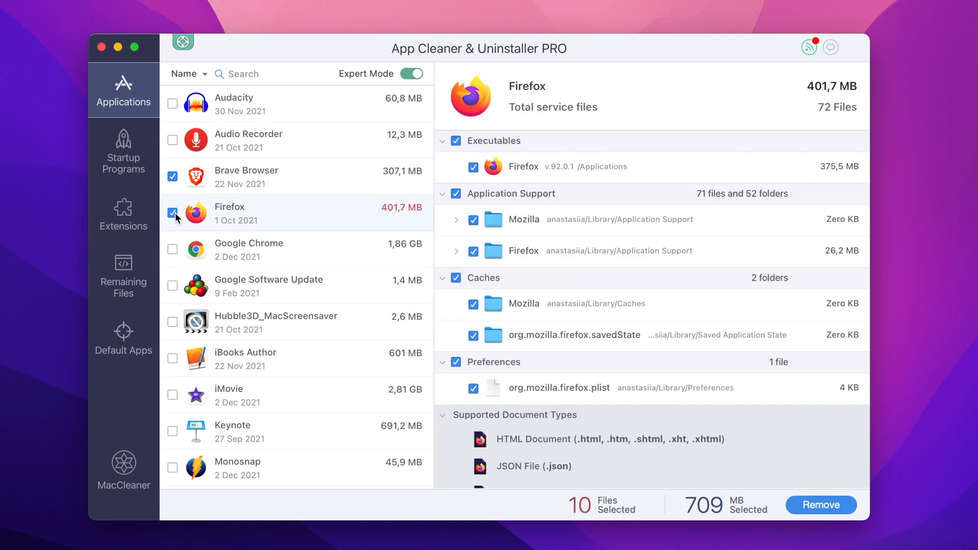
click(123, 276)
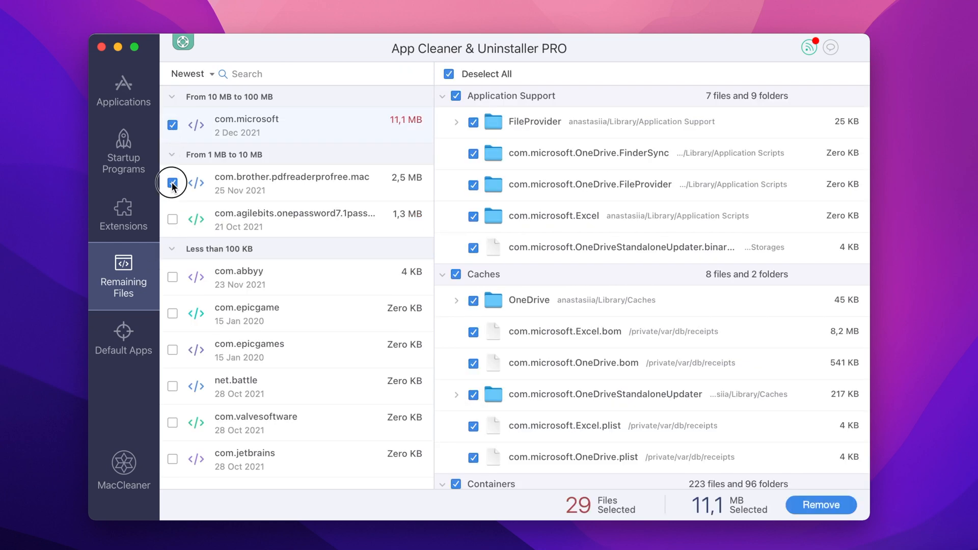
Review Installation Files under Extensions, then show the Startup Programs list.
click(123, 214)
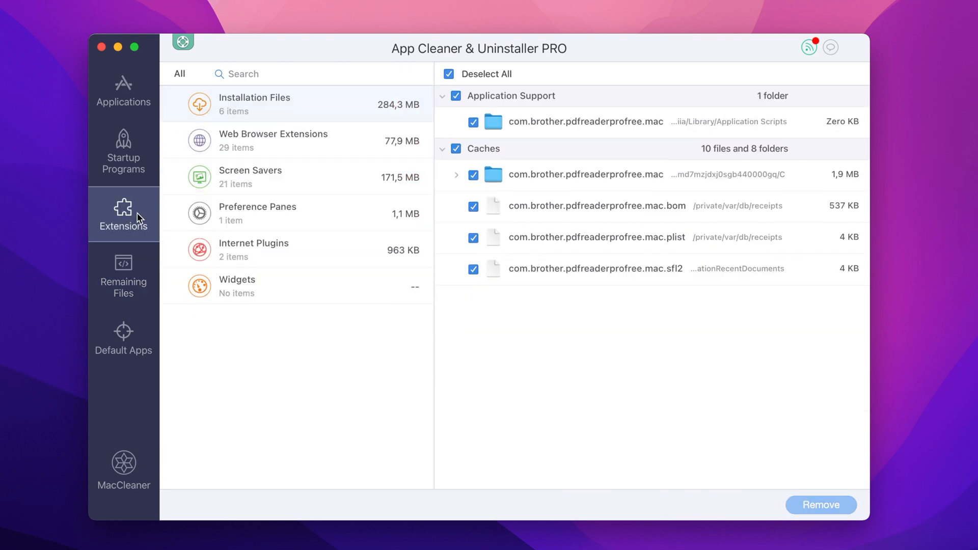
click(255, 103)
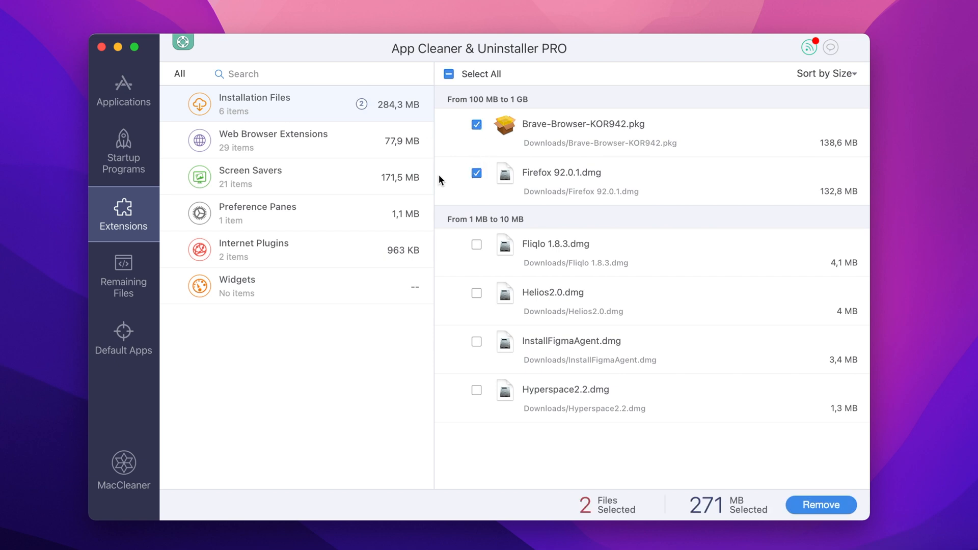
click(124, 152)
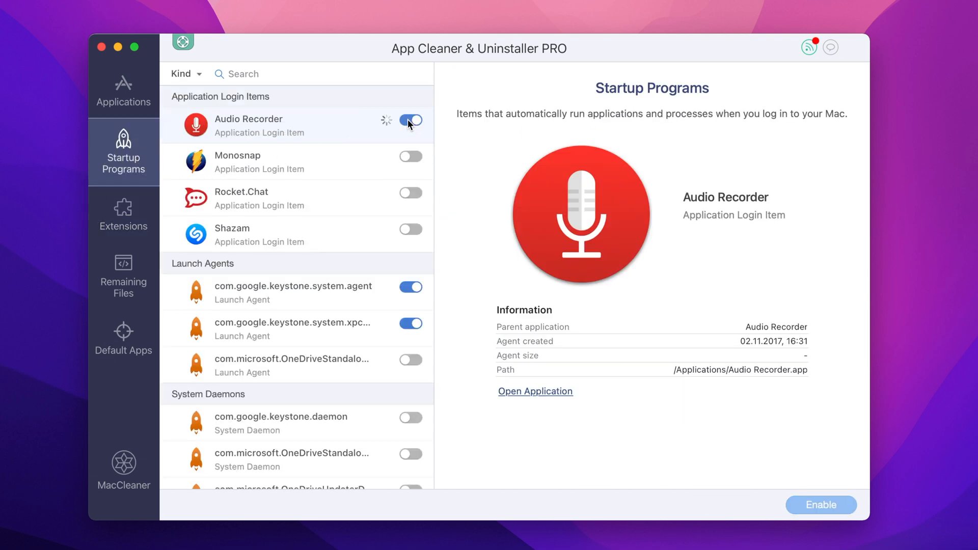